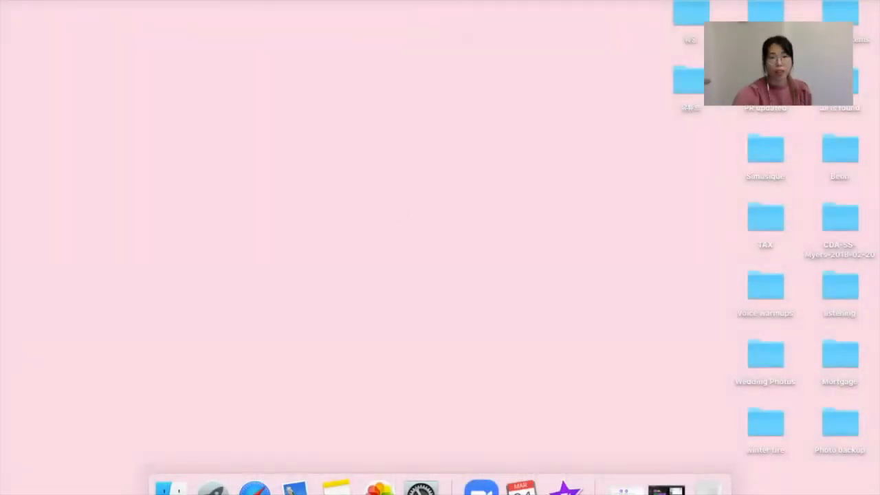
Step: Bring up Zoom's application menu from the macOS menu bar
left_click(34, 3)
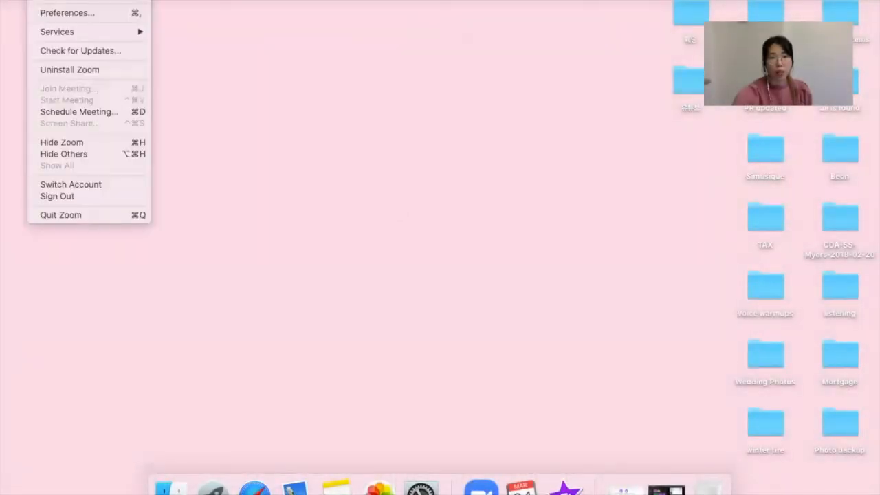
mouse_move(66, 13)
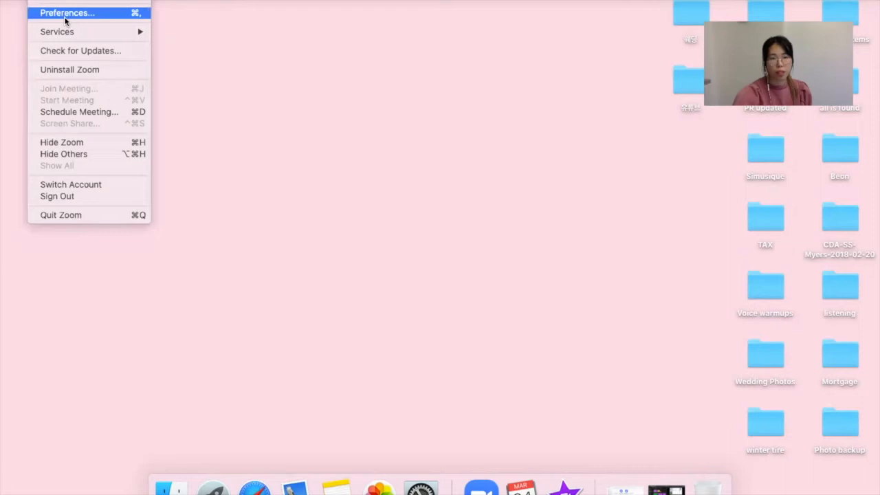
Step: Go to Preferences so the Settings window shows the Audio page
left_click(66, 13)
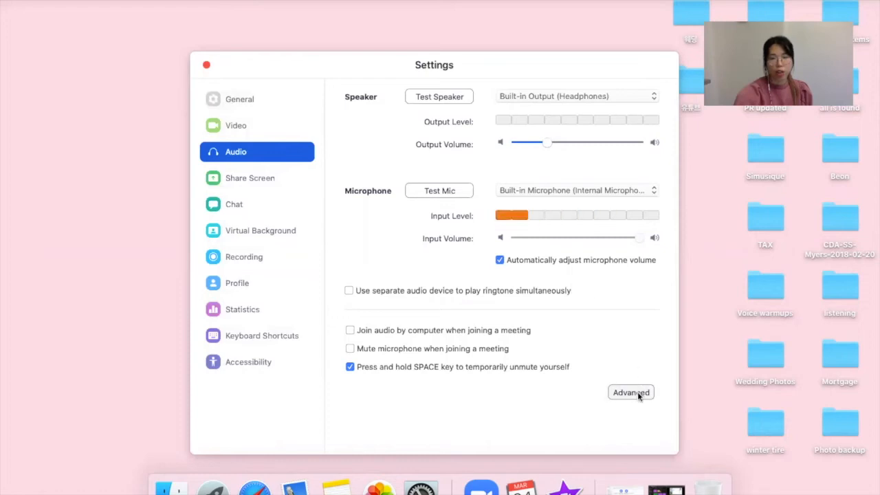
Step: Show the Advanced audio processing settings with noise suppression Disable and echo cancellation Auto
left_click(630, 392)
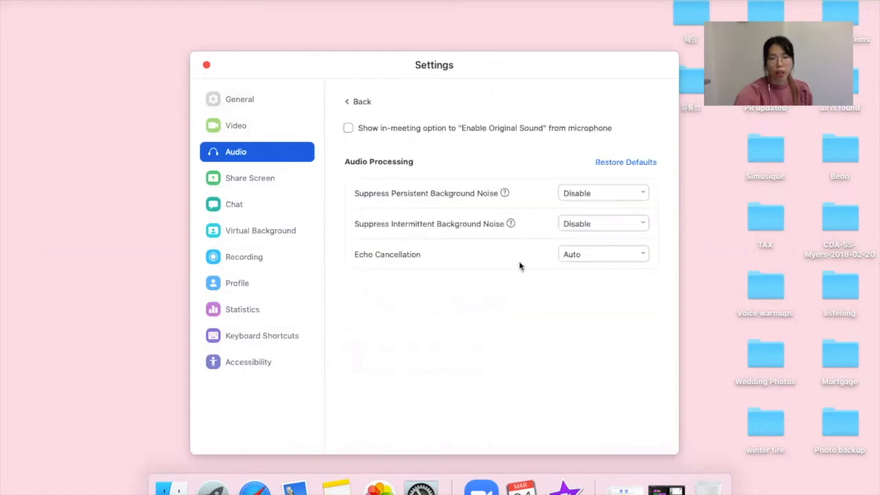
mouse_move(553, 199)
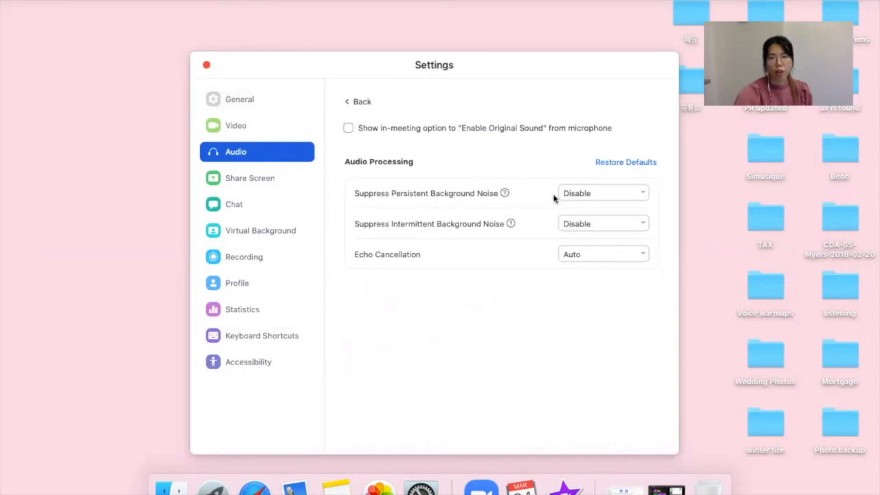
mouse_move(481, 227)
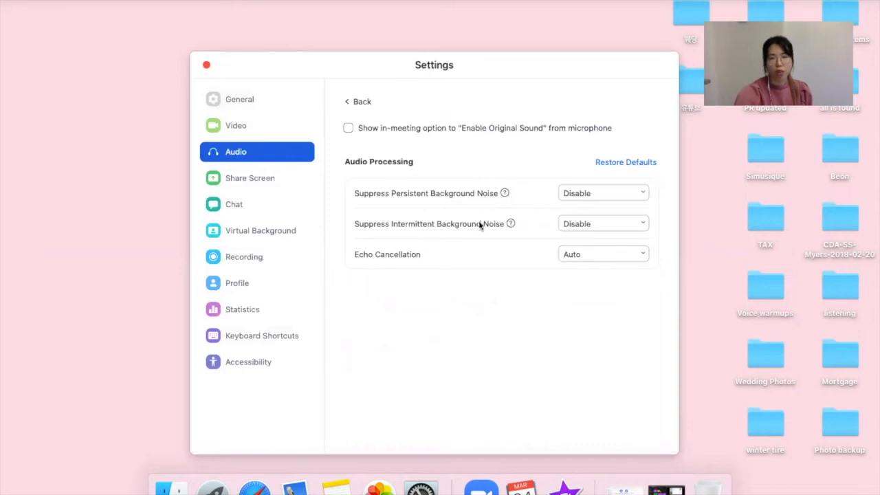
mouse_move(469, 233)
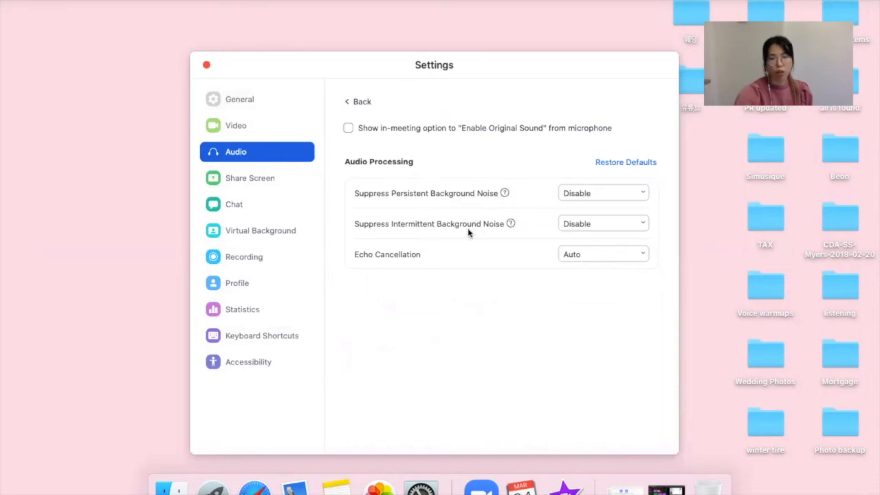
mouse_move(473, 199)
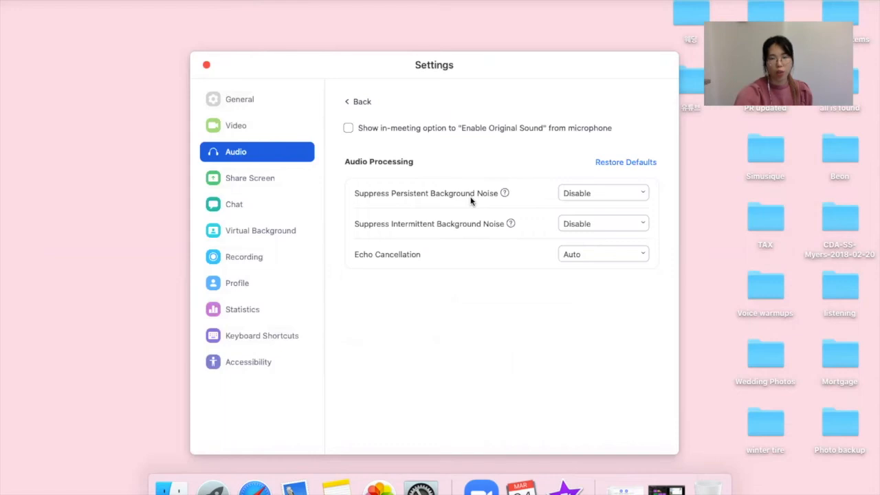
mouse_move(593, 200)
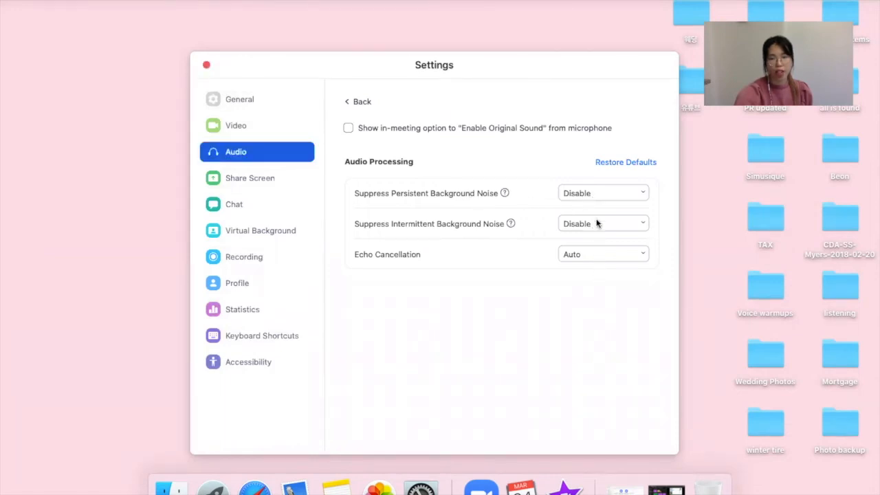
mouse_move(596, 302)
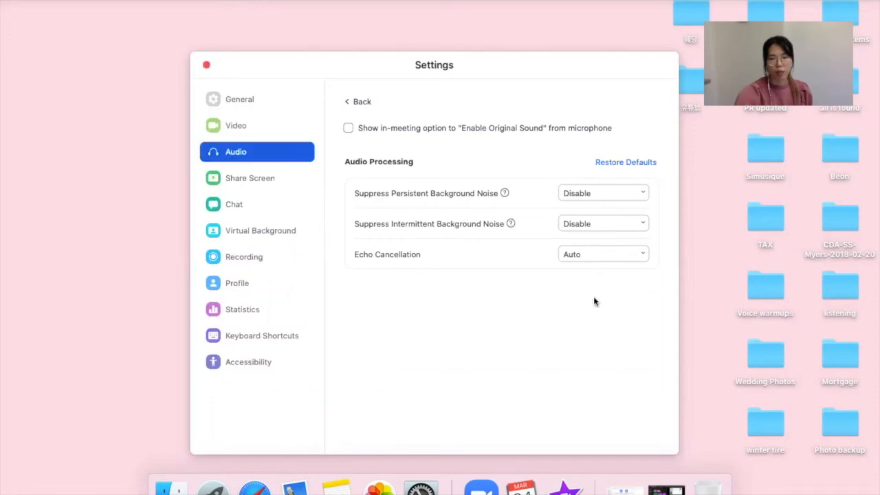
mouse_move(462, 232)
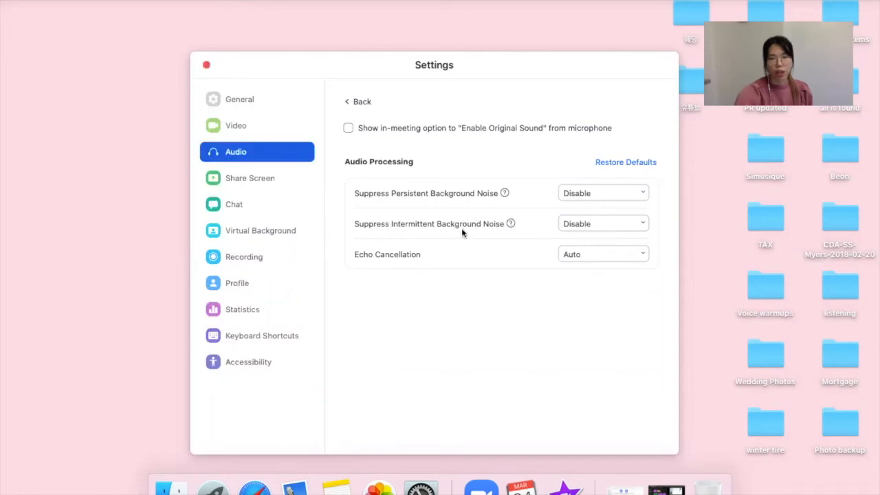
mouse_move(633, 266)
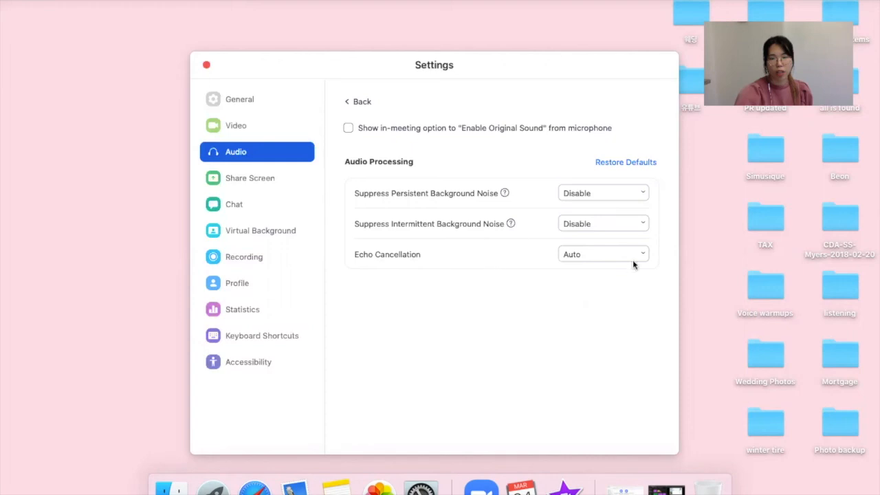
mouse_move(623, 311)
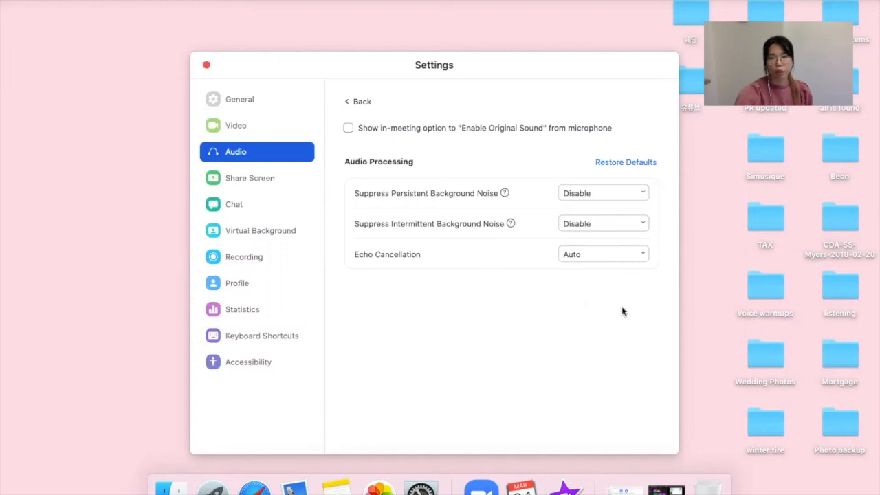
mouse_move(213, 68)
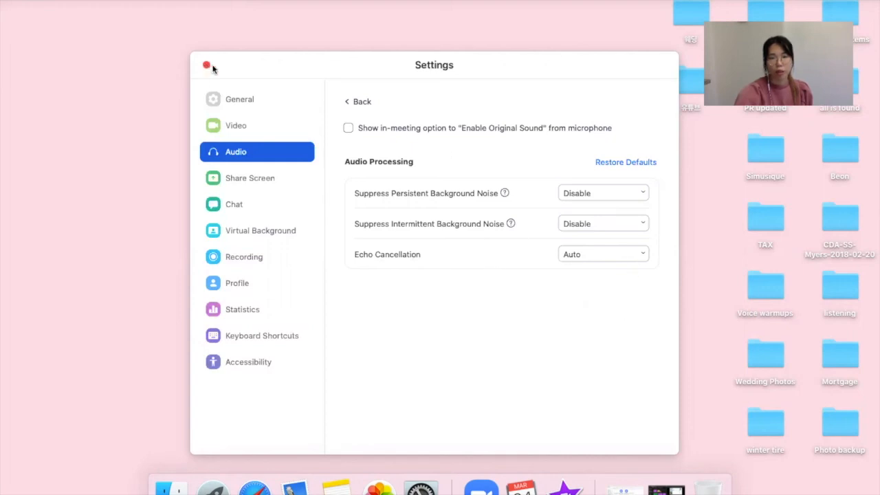